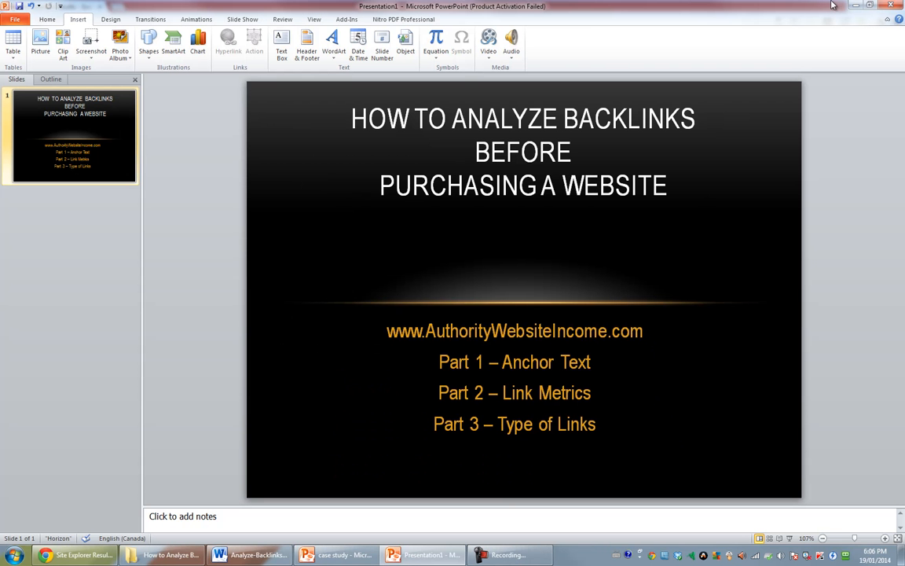
Search Site Explorer for bedandbreakfastparksville.ca
click(74, 555)
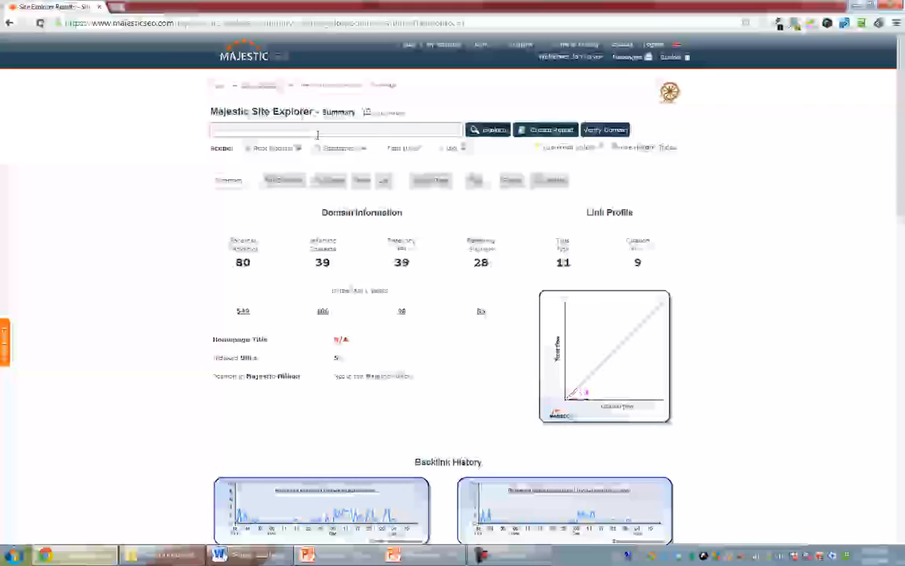
scroll(down, 3)
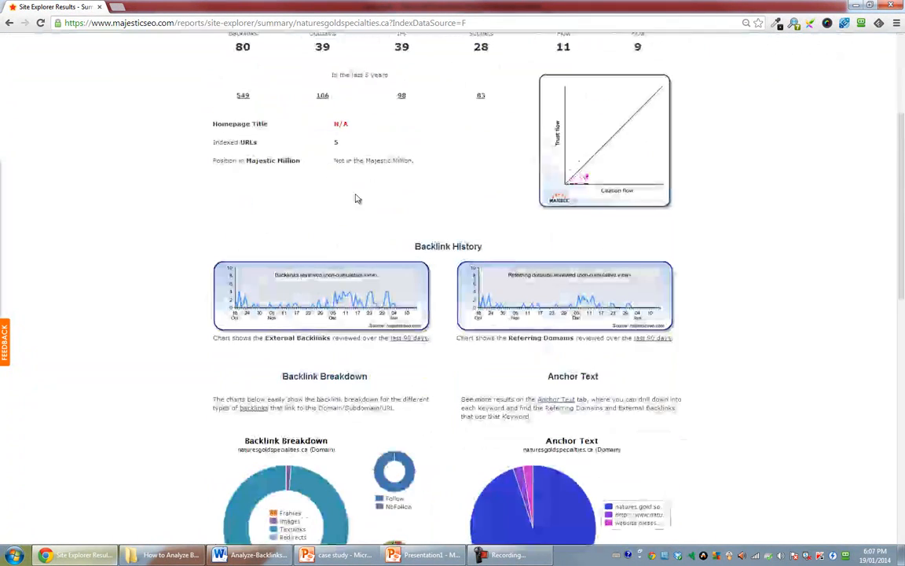
scroll(down, 3)
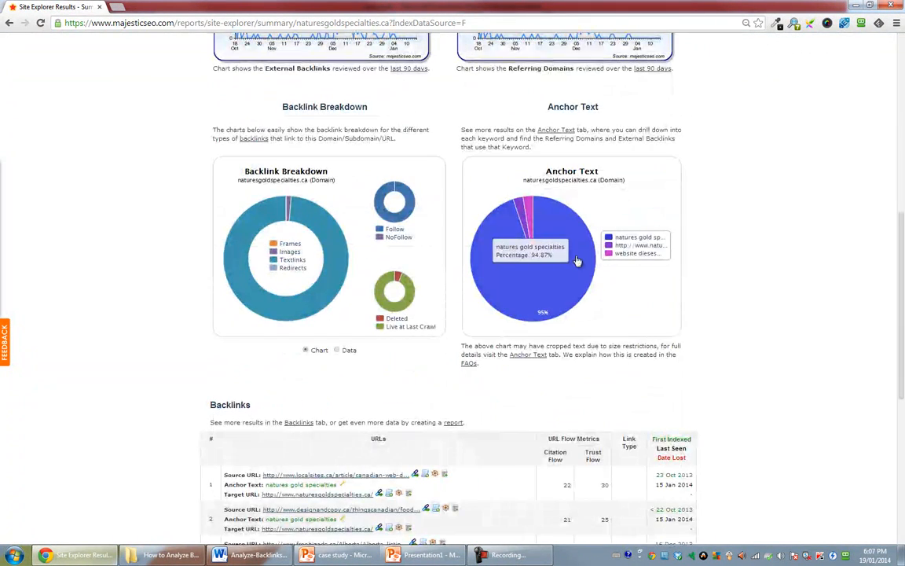
mouse_move(494, 251)
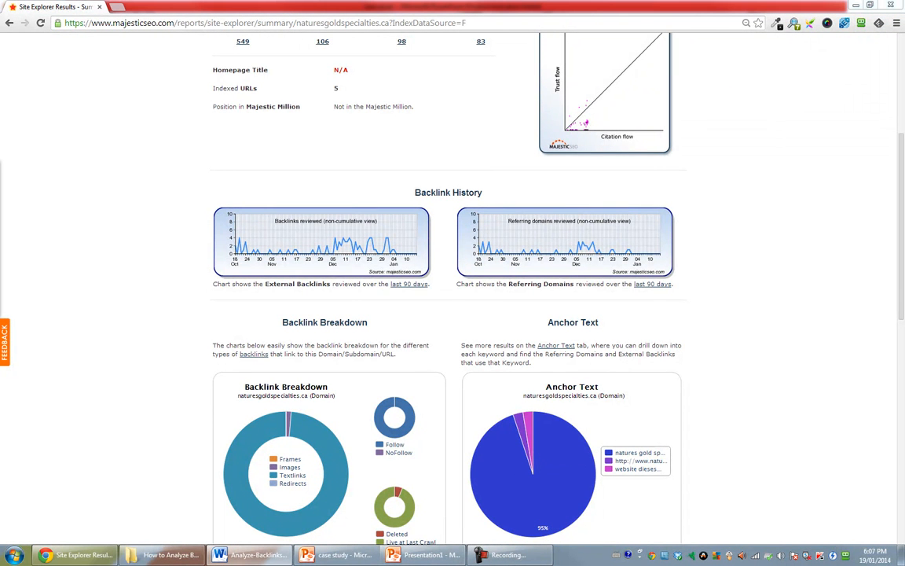
scroll(up, 3)
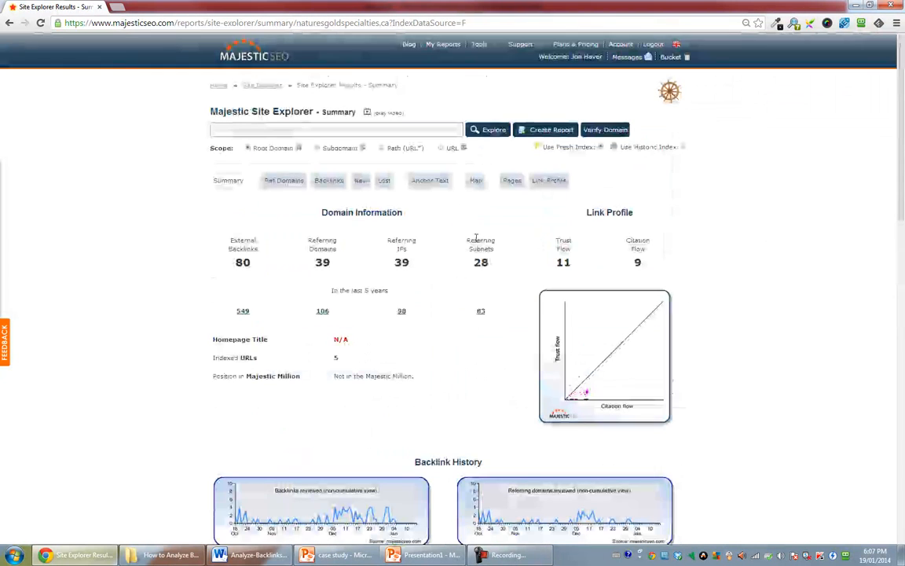
text(bedandbreakfastparksville.ca)
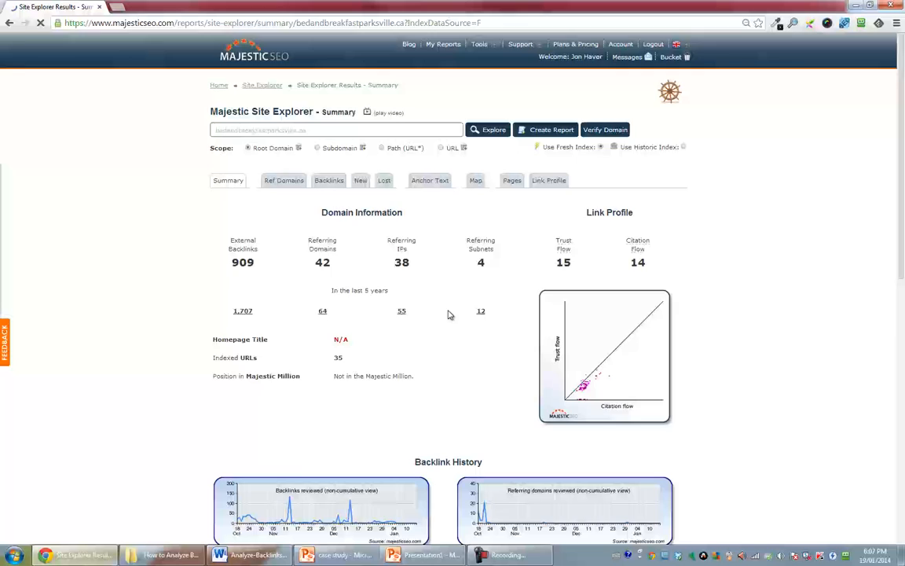
Scroll the summary: 909 backlinks, 42 referring domains, anchor text split between domain name and 'parksville'
scroll(down, 3)
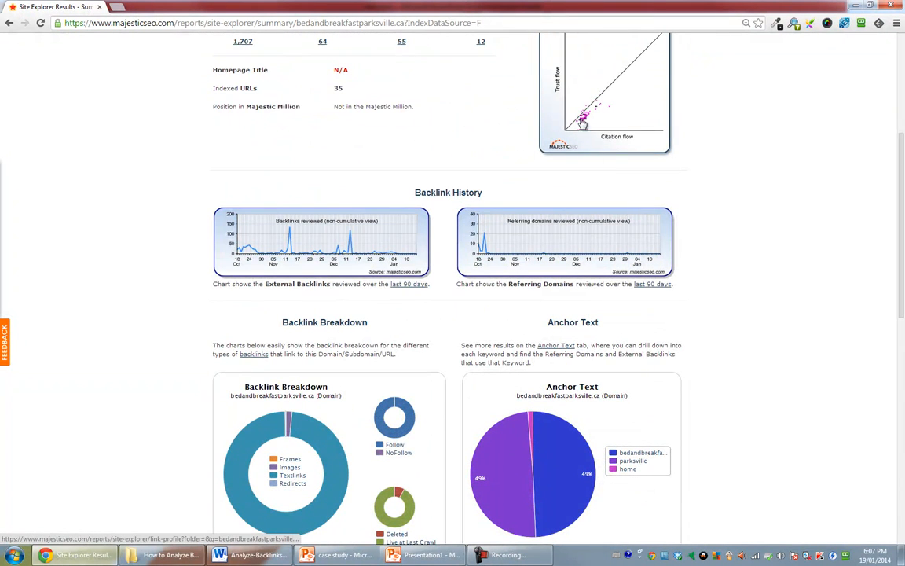
scroll(down, 3)
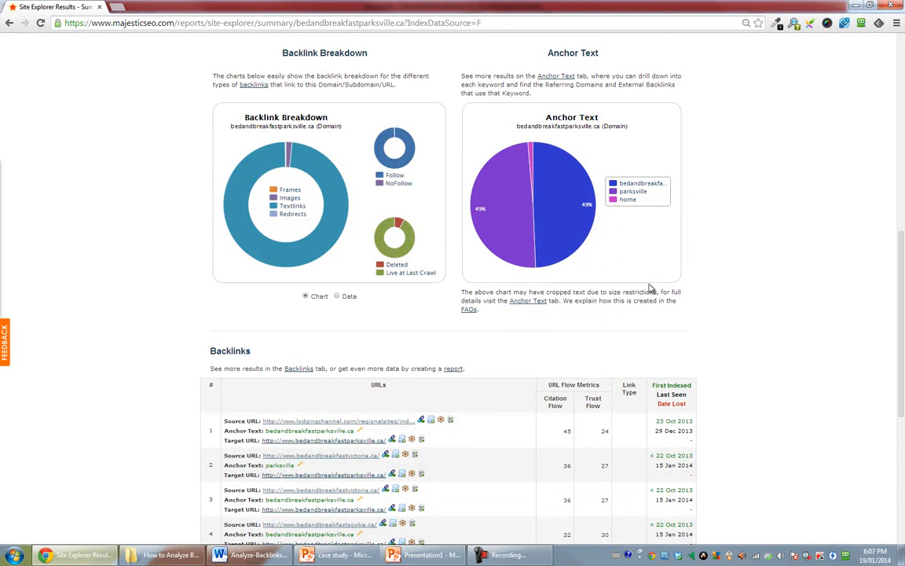
scroll(up, 3)
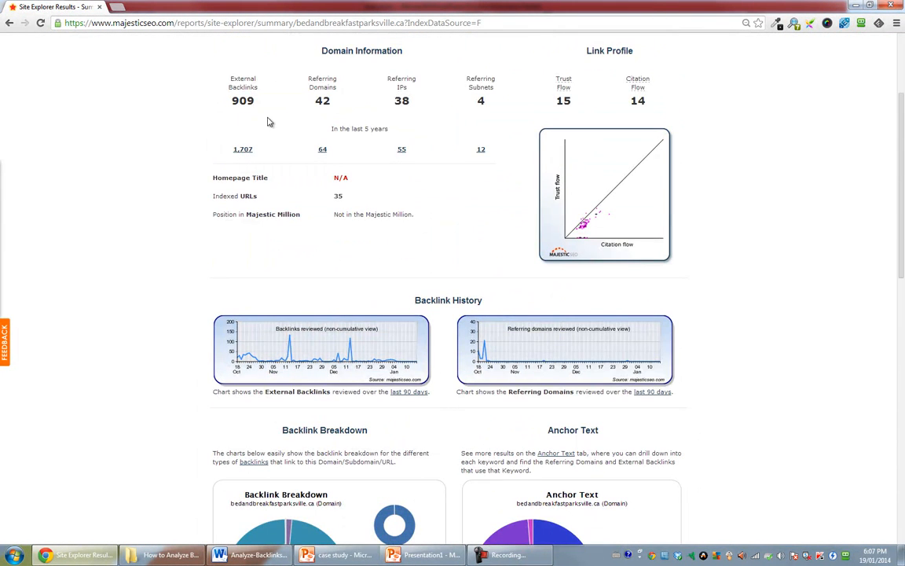
mouse_move(395, 109)
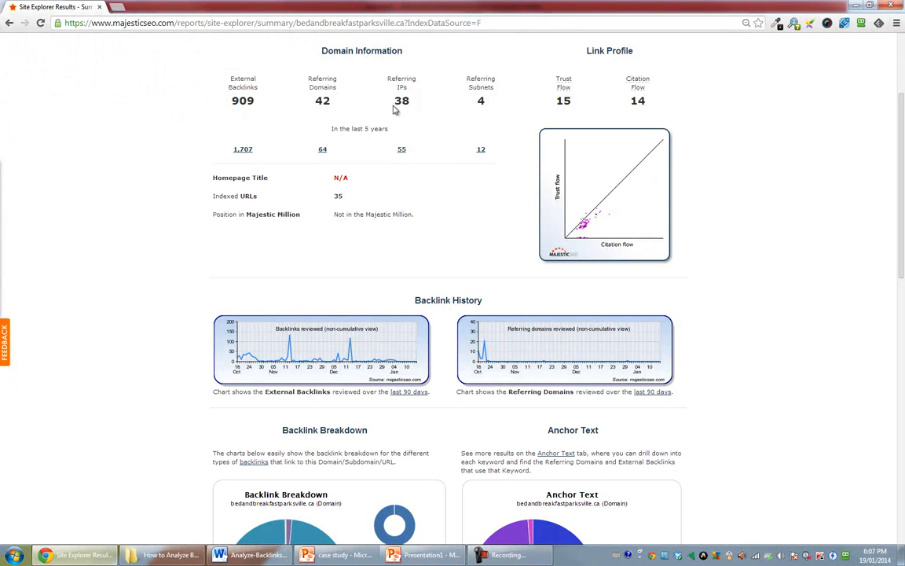
mouse_move(372, 167)
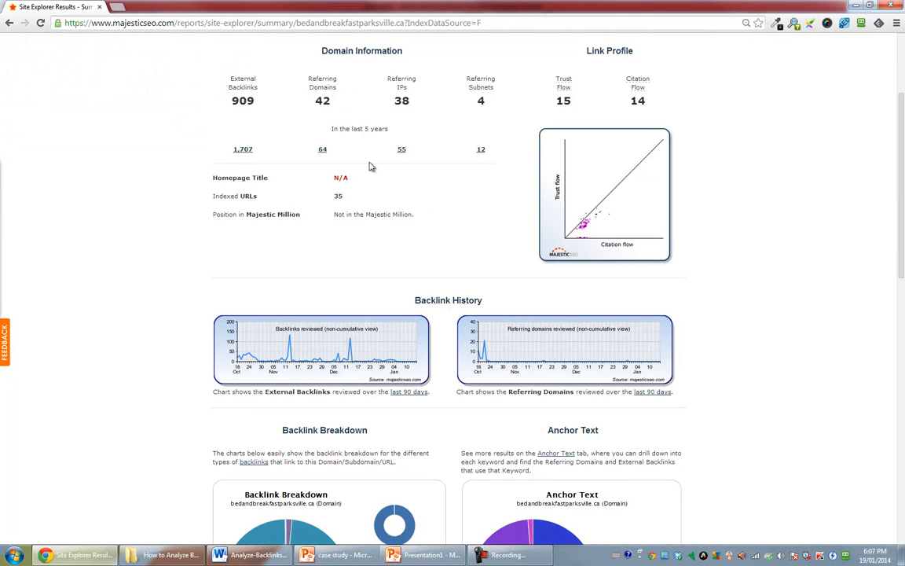
scroll(down, 3)
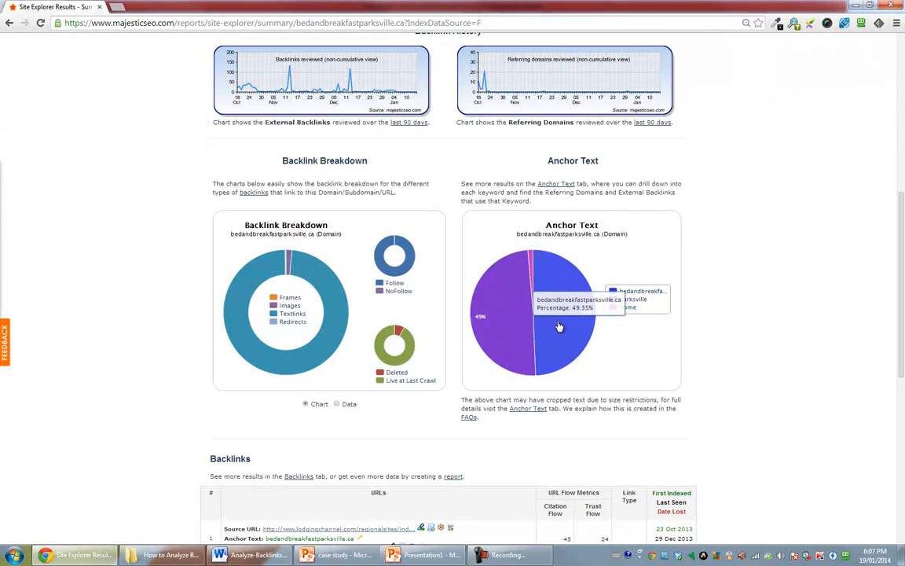
mouse_move(533, 271)
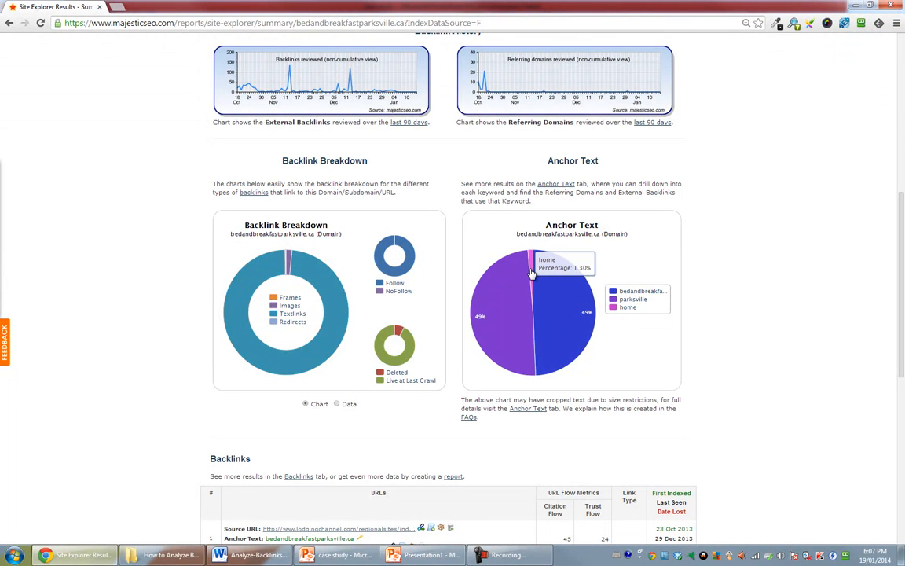
mouse_move(569, 336)
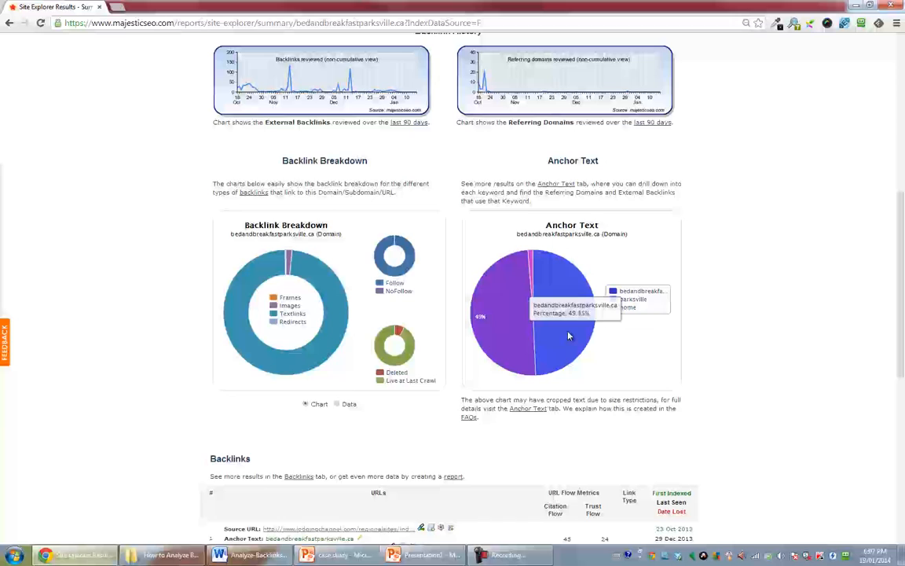
scroll(down, 3)
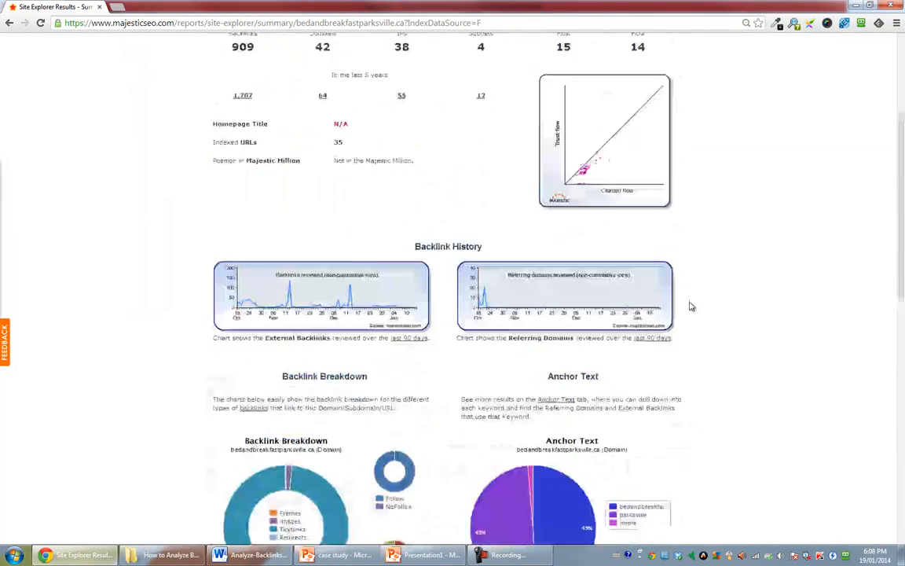
scroll(down, 3)
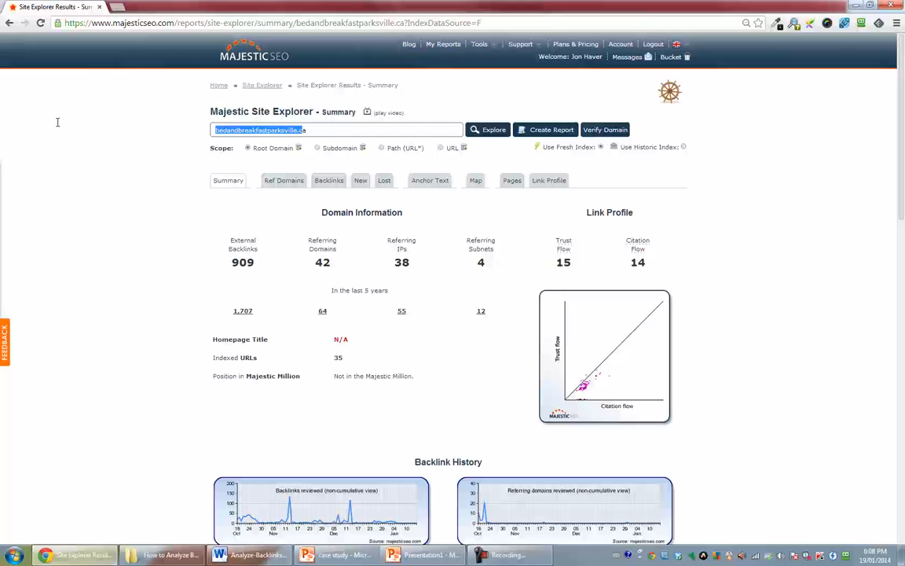
text(classic-purse.com)
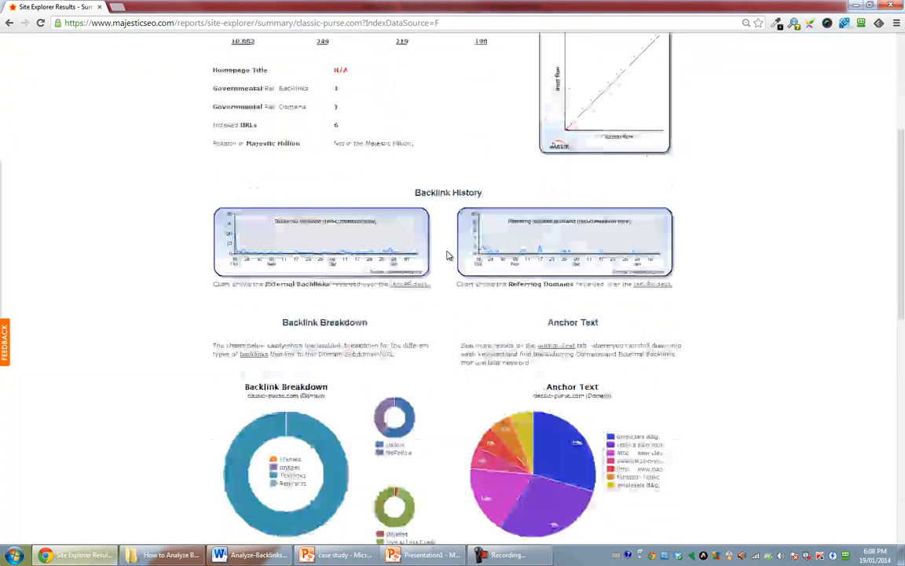
scroll(down, 3)
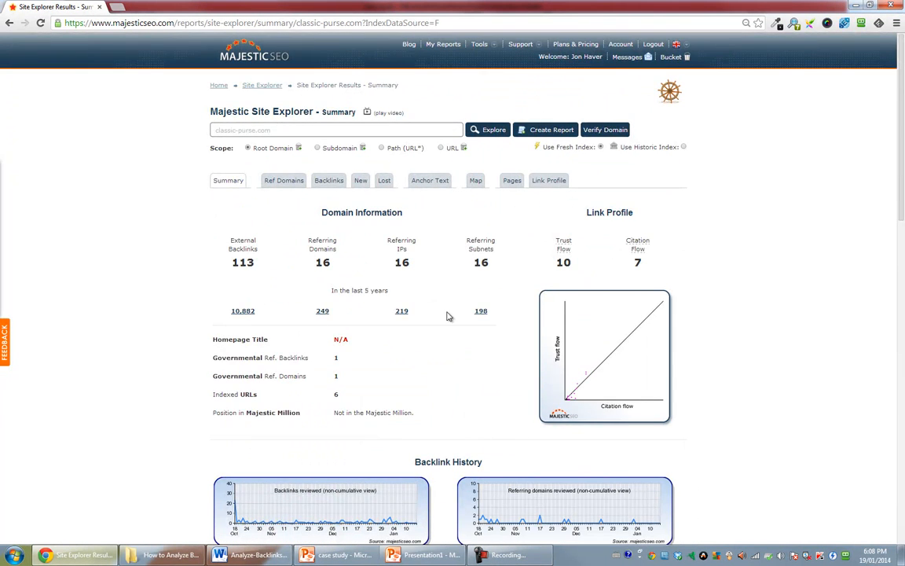
scroll(down, 3)
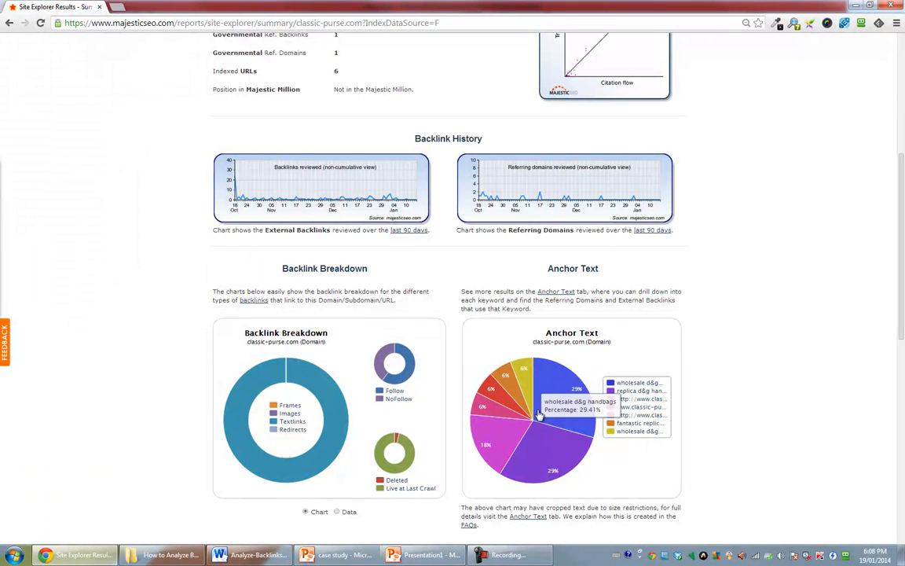
mouse_move(496, 445)
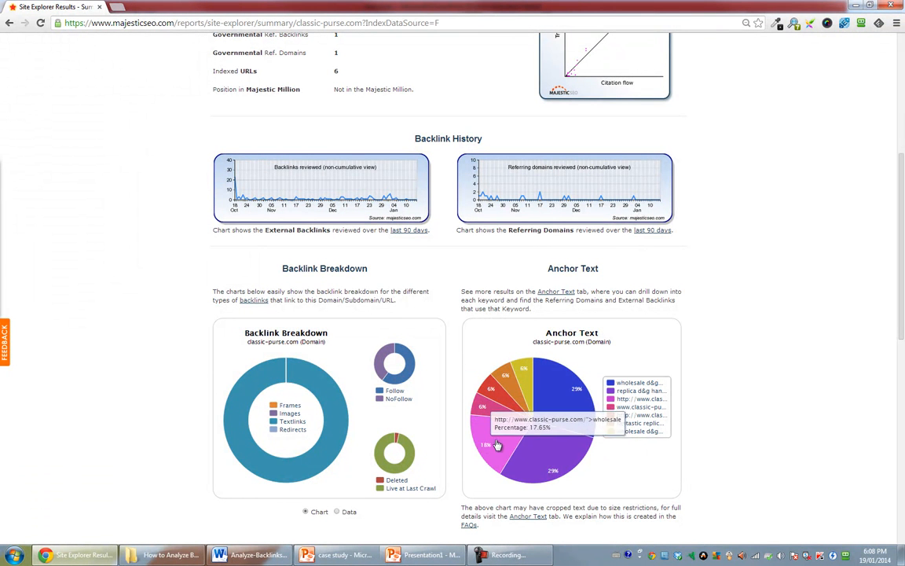
mouse_move(548, 449)
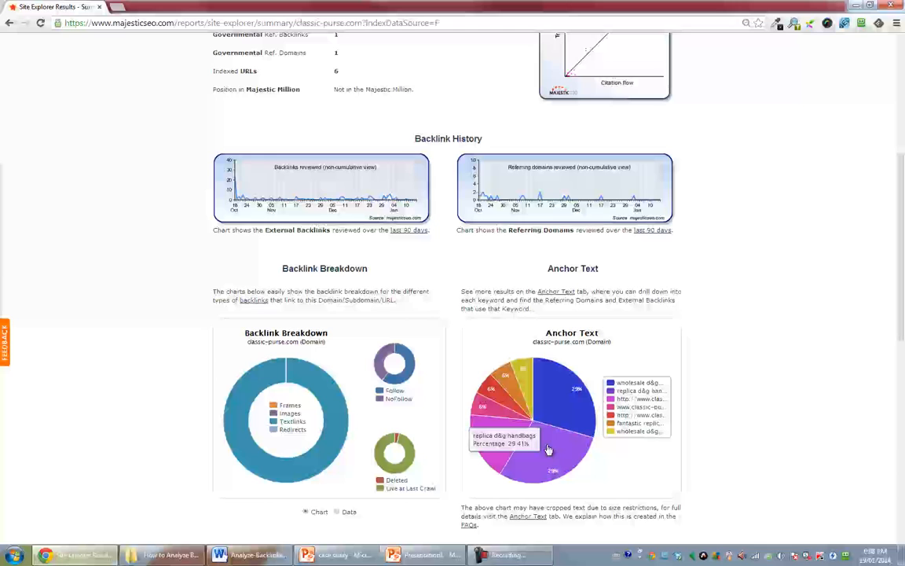
mouse_move(540, 392)
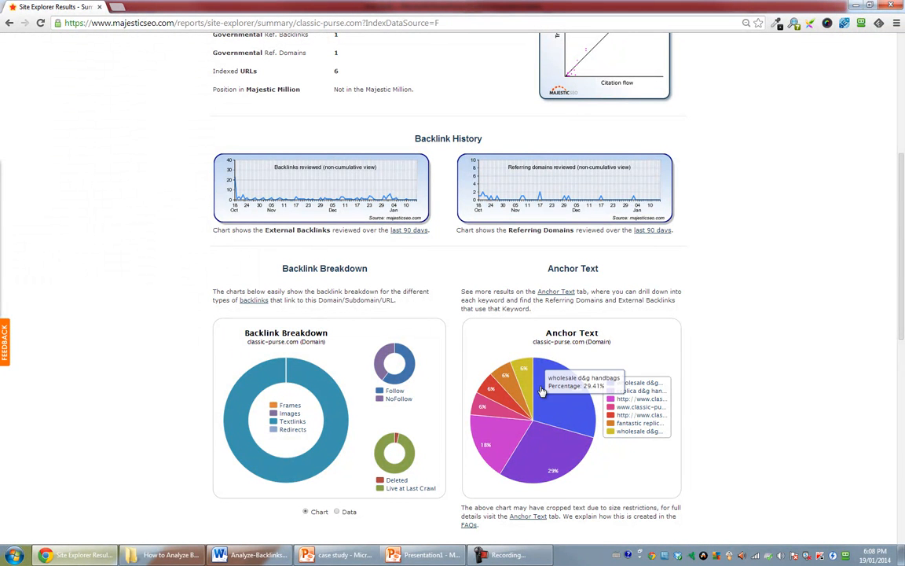
mouse_move(508, 402)
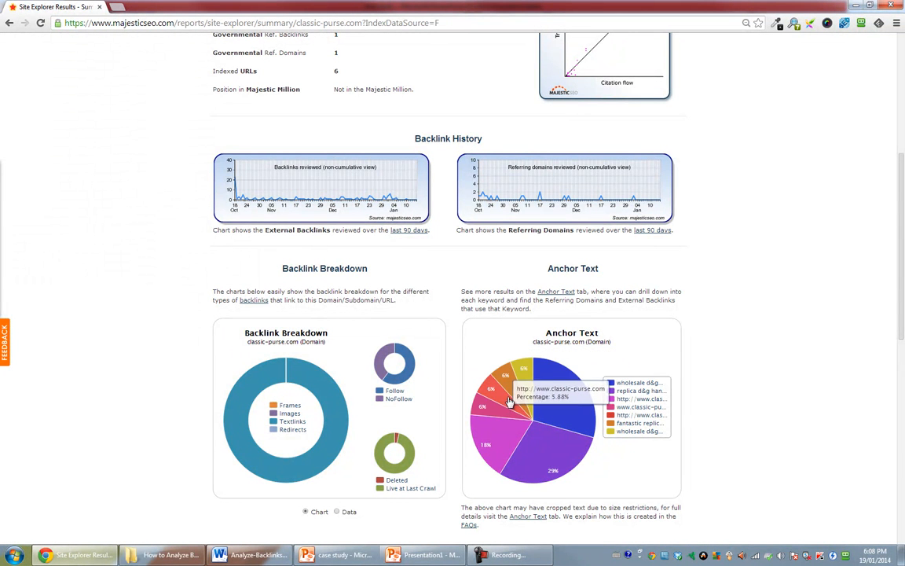
mouse_move(498, 430)
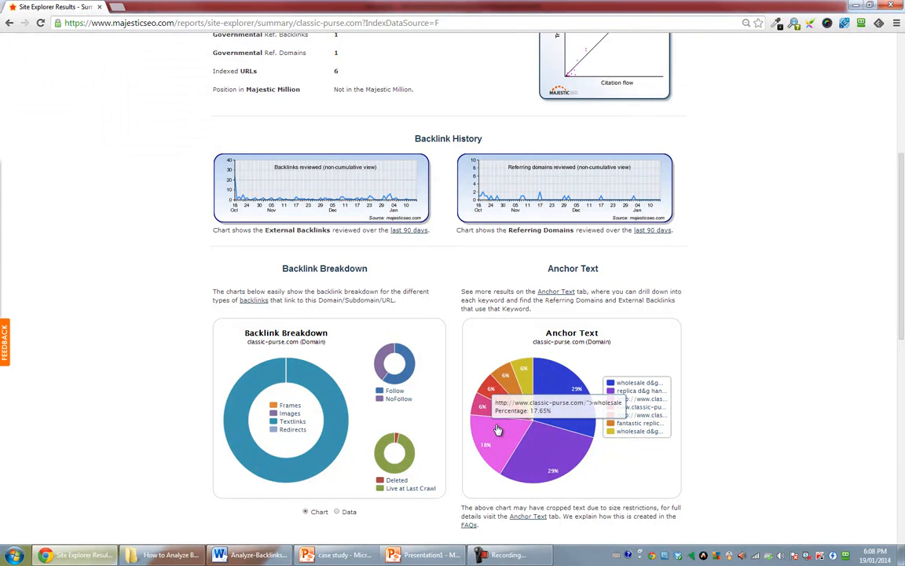
mouse_move(538, 443)
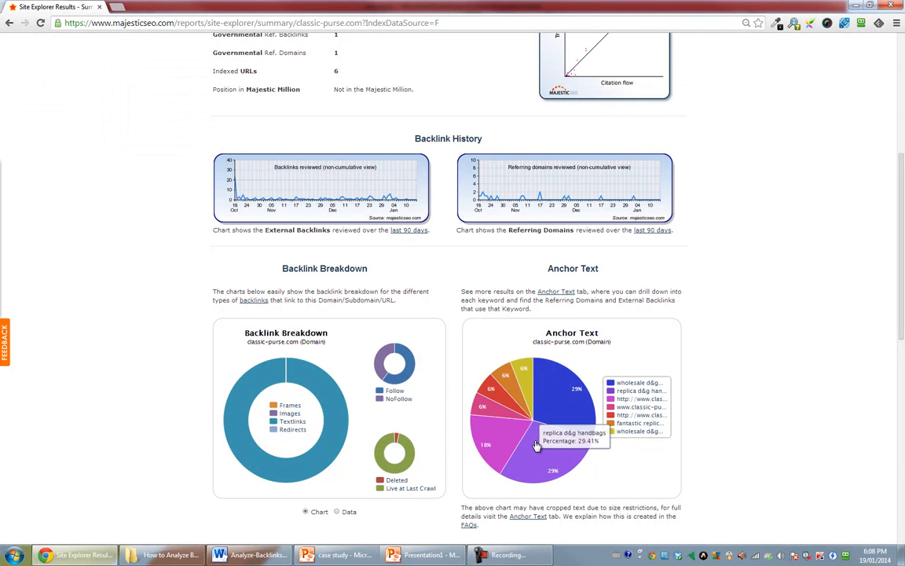
mouse_move(591, 460)
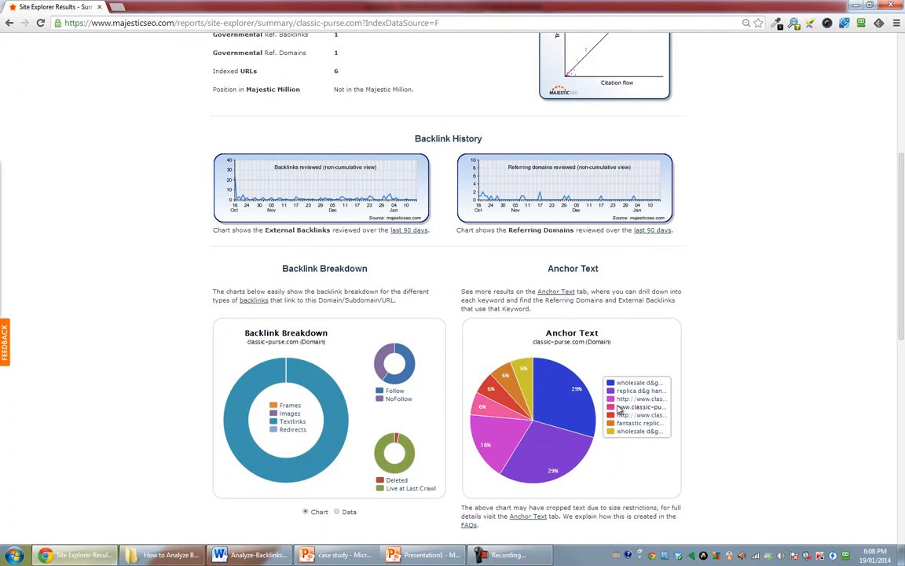
mouse_move(568, 401)
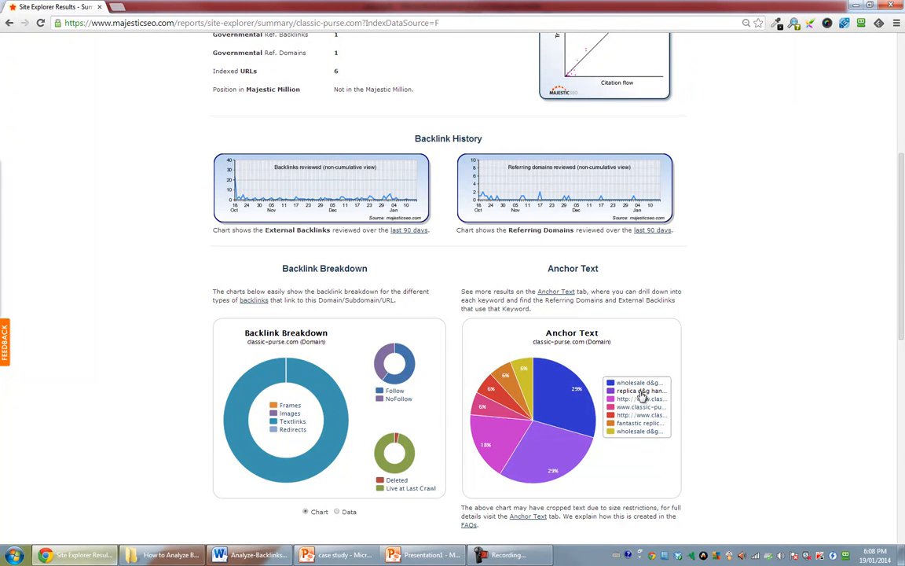
mouse_move(579, 367)
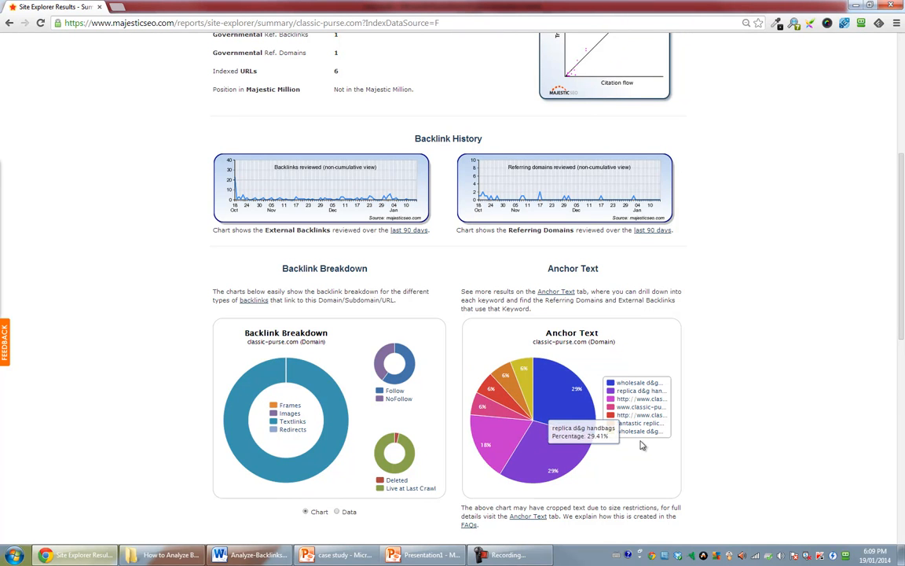
mouse_move(713, 404)
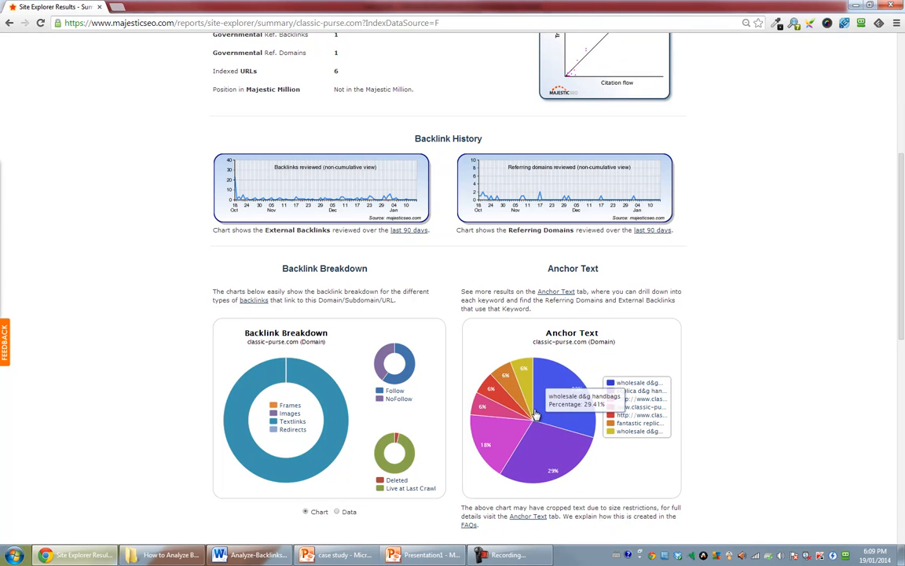
mouse_move(509, 438)
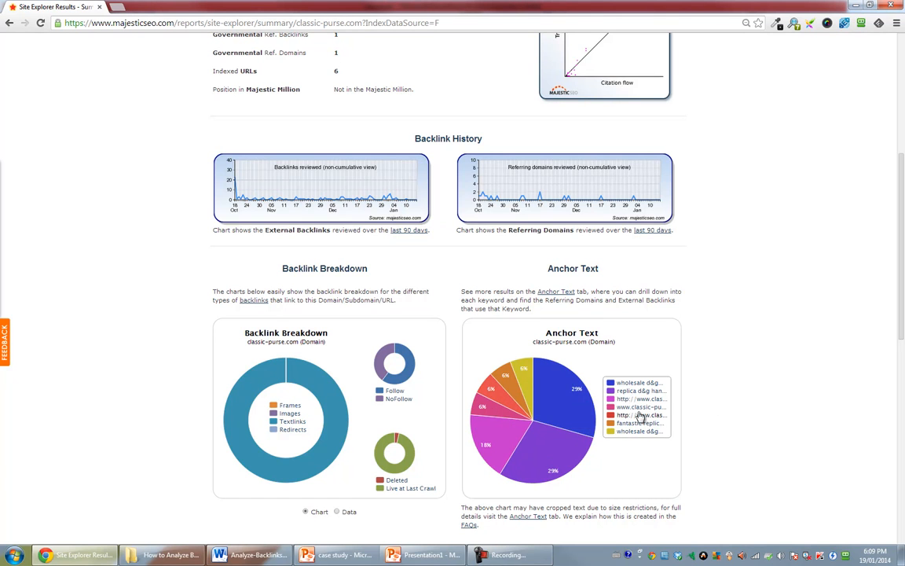
mouse_move(637, 444)
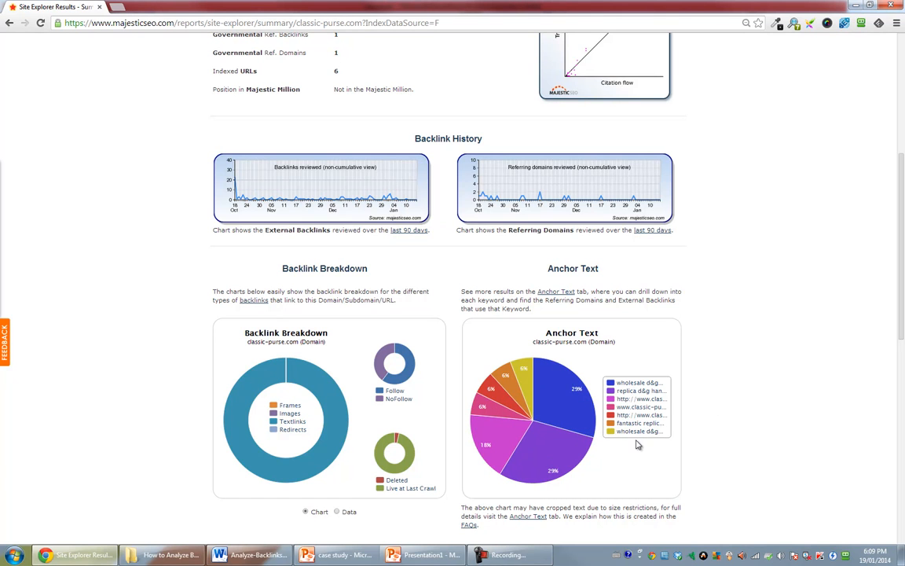
mouse_move(641, 442)
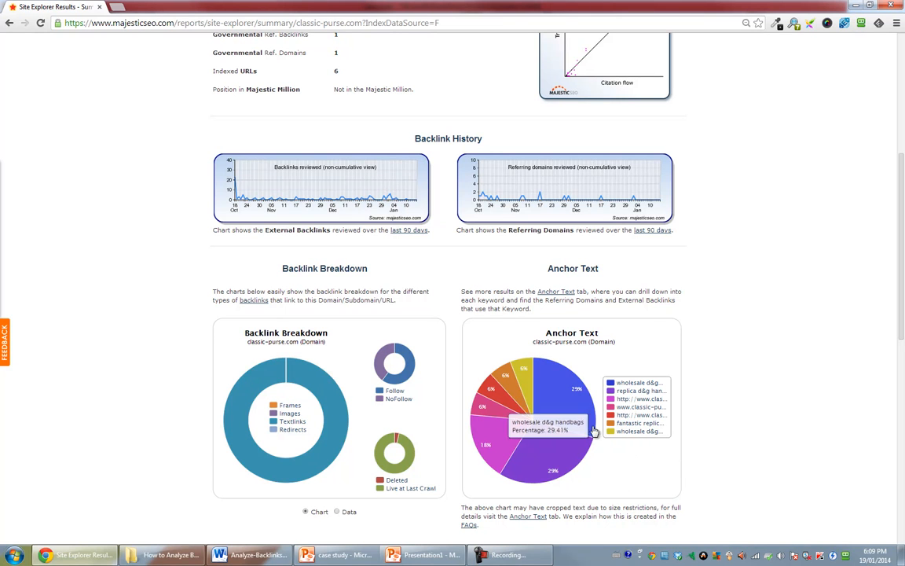
mouse_move(577, 439)
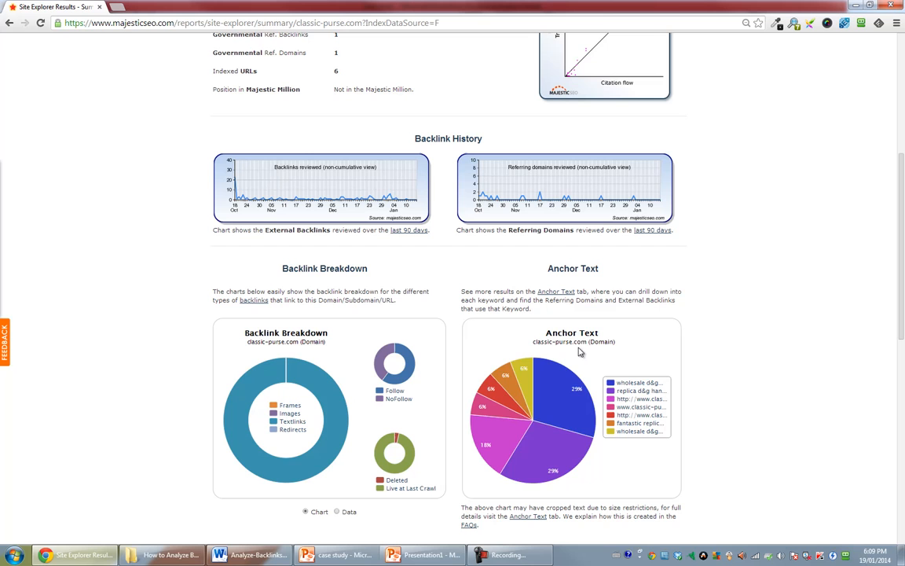
mouse_move(669, 446)
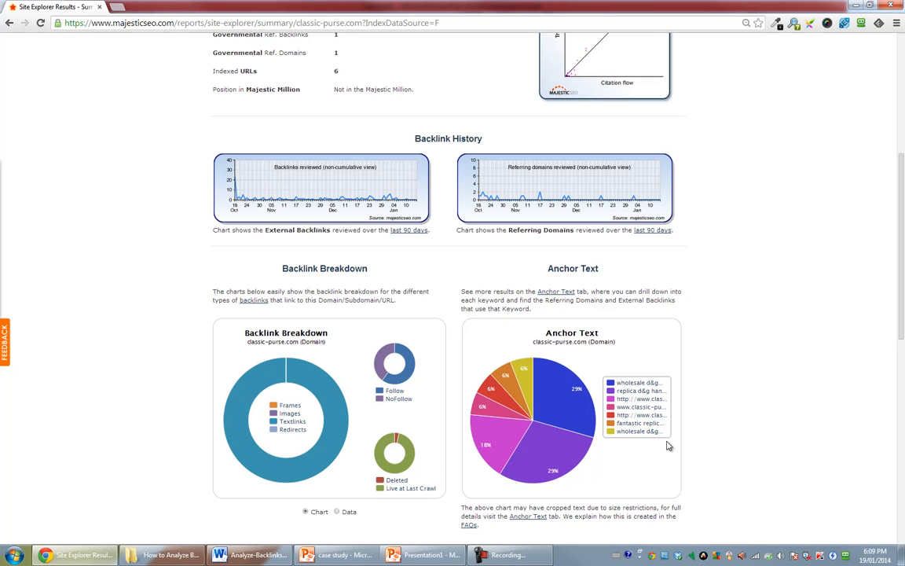
mouse_move(638, 441)
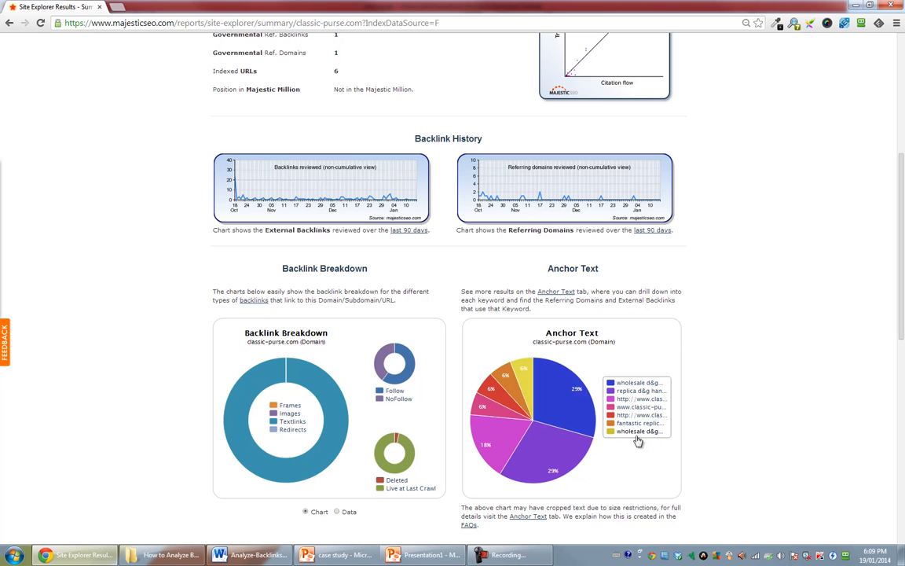
mouse_move(659, 444)
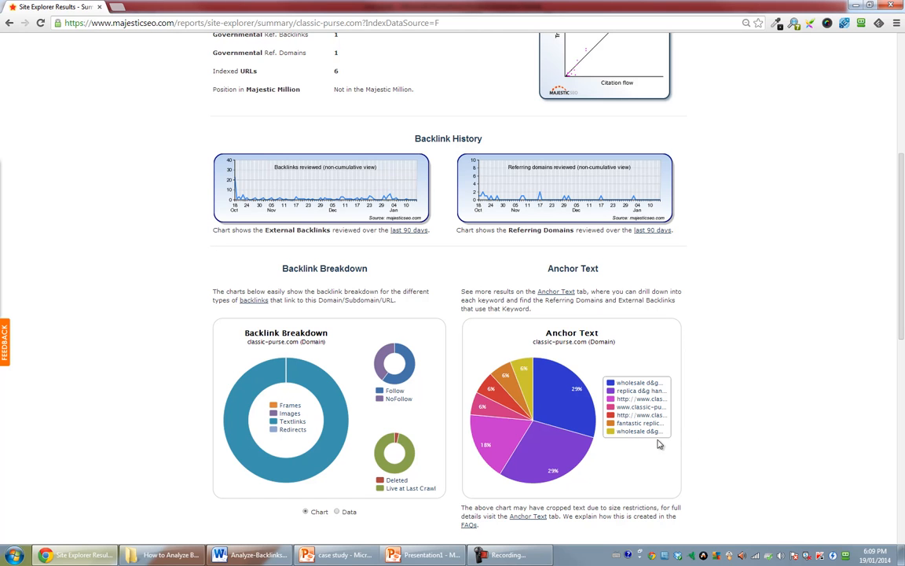